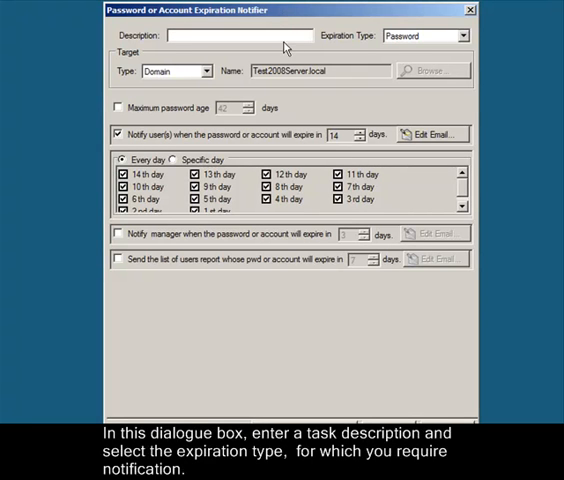
Step: Describe the task as PasswordExpiryTest, keeping Password expiration and the Domain target
{"action": "left_click", "coordinate": [255, 36]}
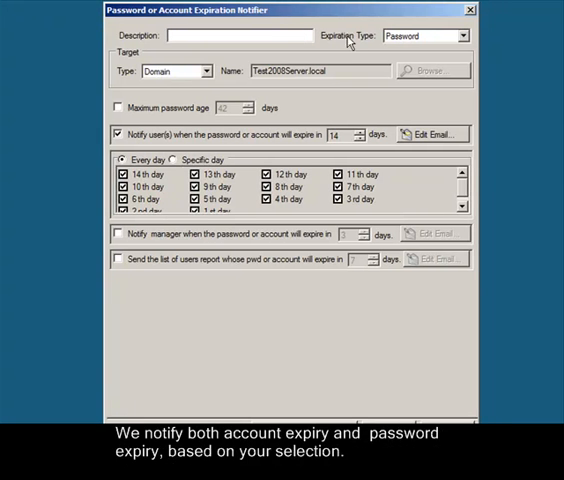
{"action": "left_click", "coordinate": [461, 35]}
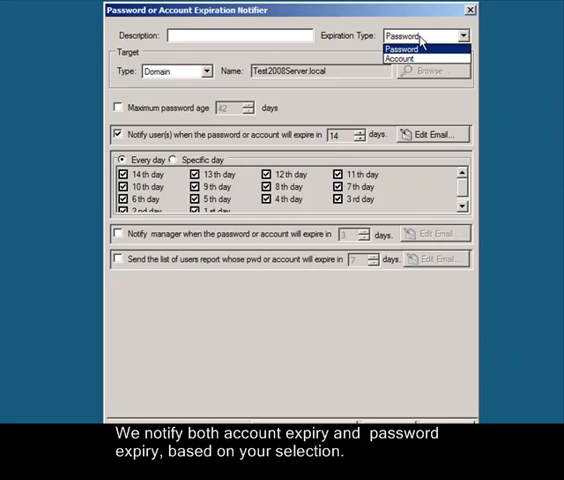
{"action": "mouse_move", "coordinate": [398, 59]}
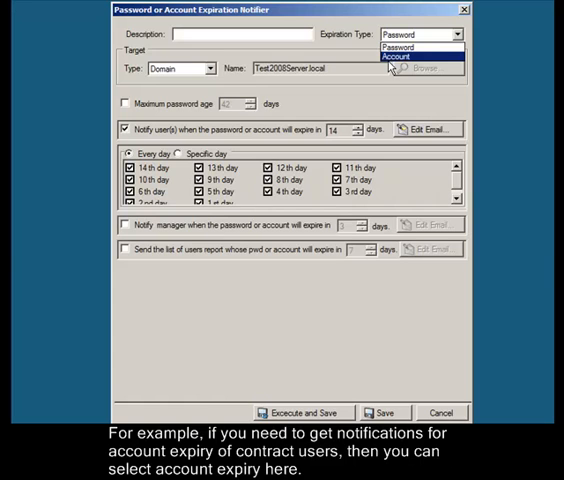
{"action": "left_click", "coordinate": [398, 47]}
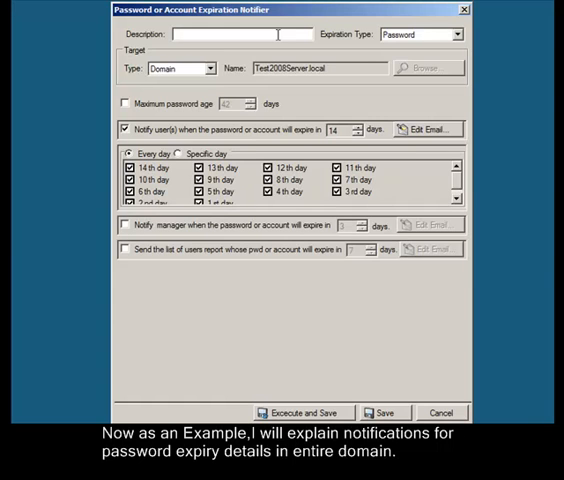
{"action": "type", "text": "Pas"}
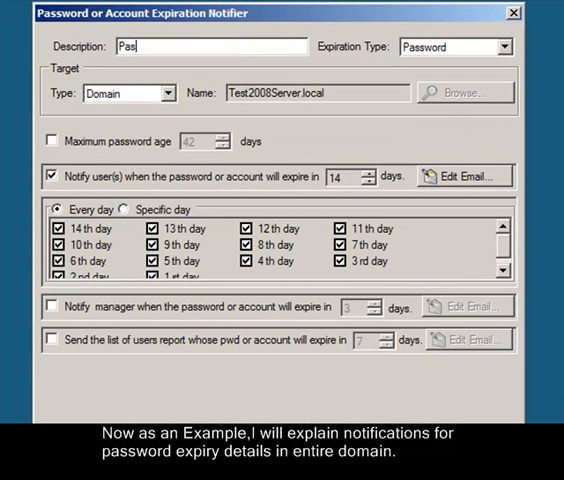
{"action": "type", "text": "PasswordExpiryTest"}
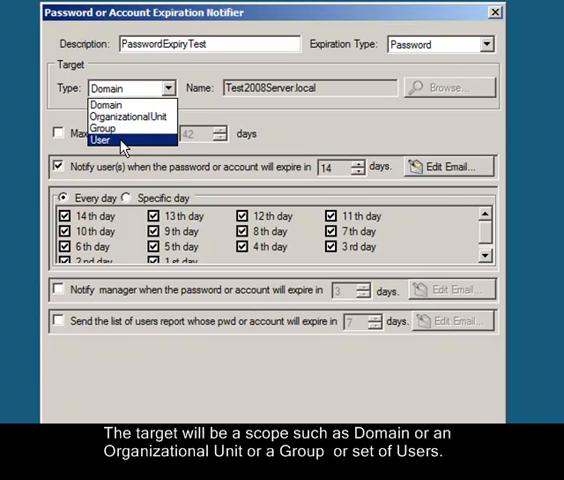
{"action": "mouse_move", "coordinate": [107, 105]}
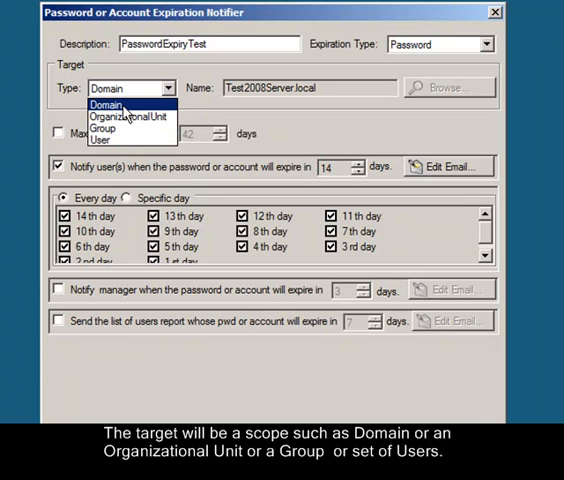
{"action": "left_click", "coordinate": [105, 104]}
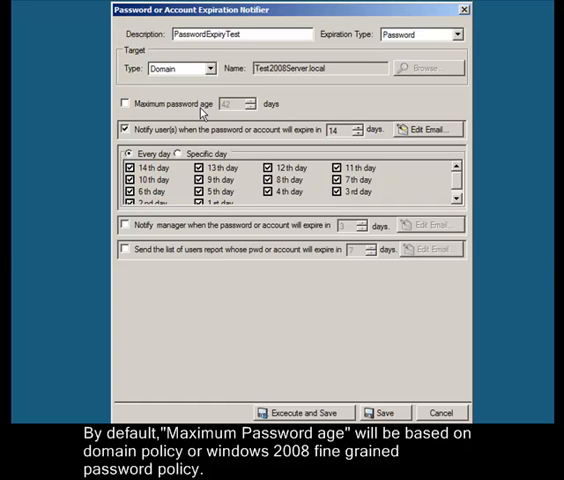
Step: Enable maximum password age (42 days), manager notification (3 days) and the 7-day users report
{"action": "left_click", "coordinate": [115, 102]}
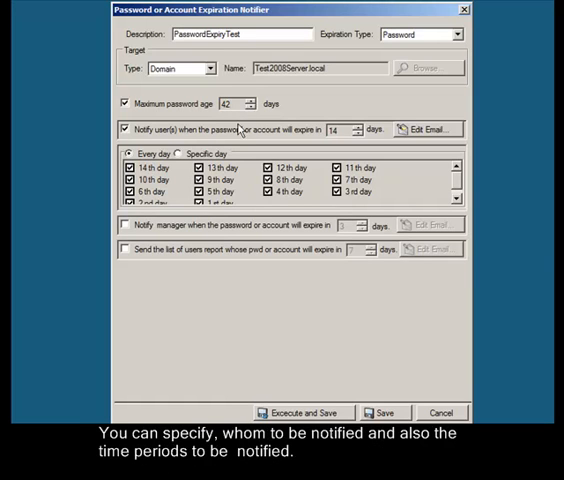
{"action": "mouse_move", "coordinate": [356, 108]}
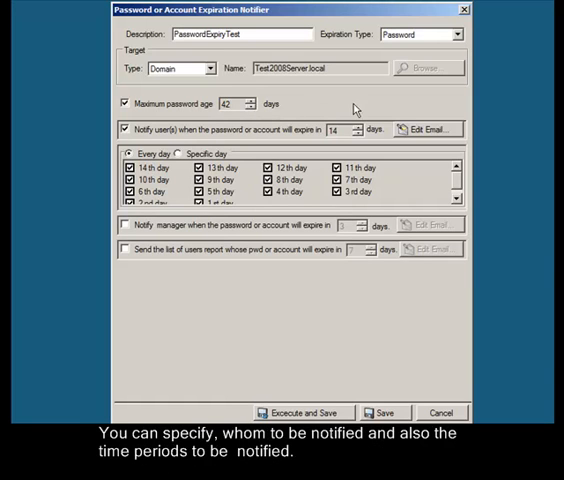
{"action": "mouse_move", "coordinate": [234, 175]}
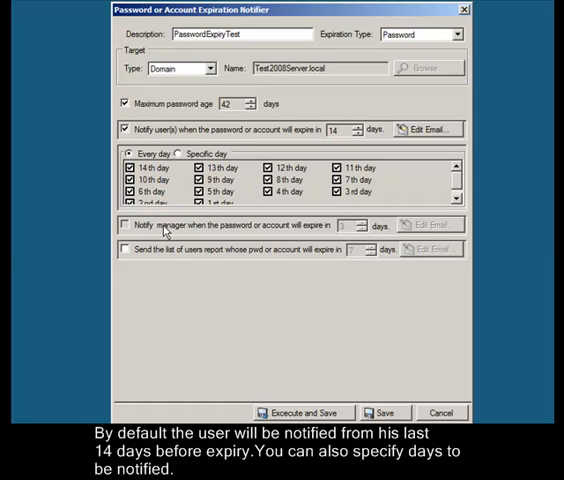
{"action": "left_click", "coordinate": [123, 225]}
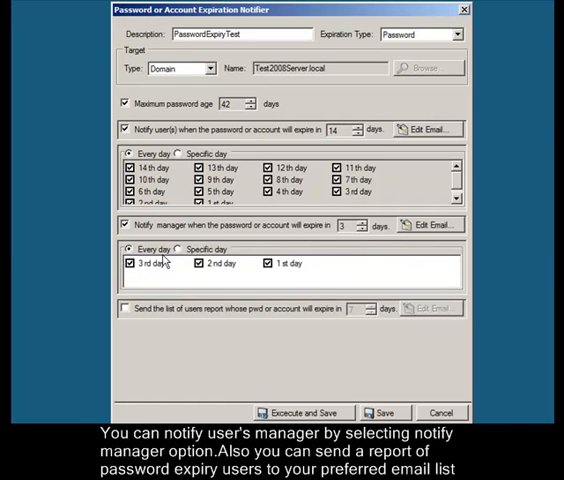
{"action": "mouse_move", "coordinate": [170, 289]}
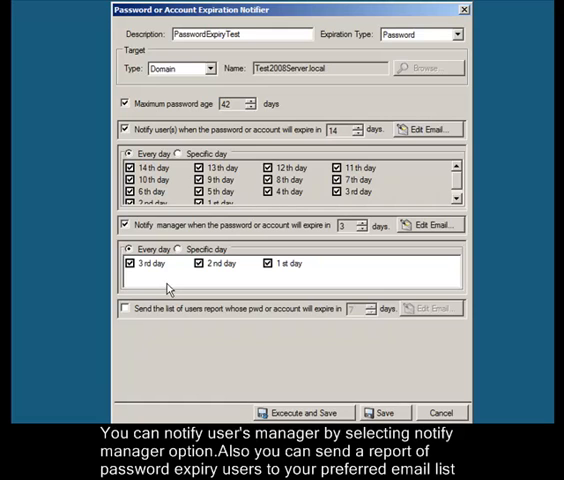
{"action": "left_click", "coordinate": [125, 307]}
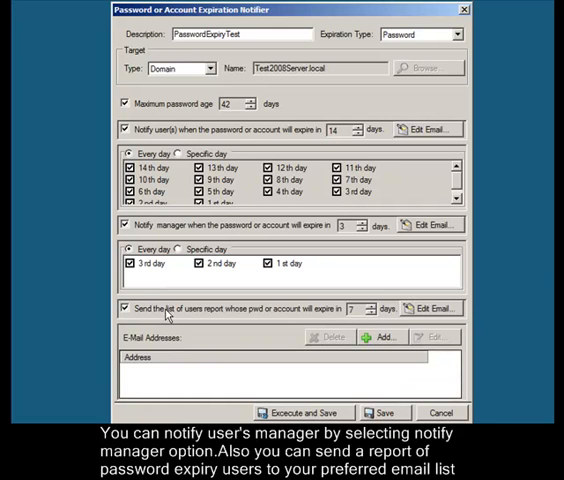
{"action": "mouse_move", "coordinate": [228, 320]}
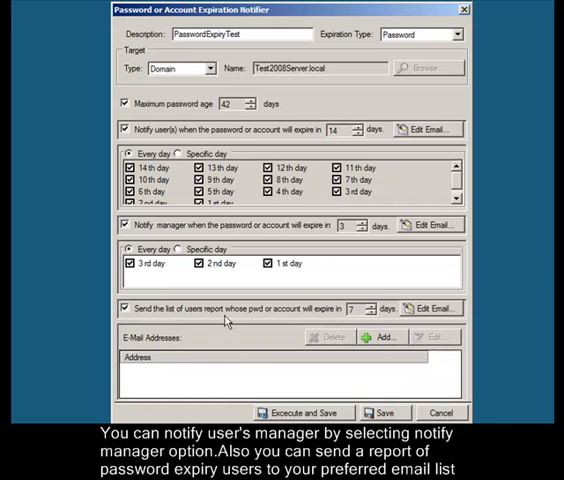
{"action": "mouse_move", "coordinate": [308, 300]}
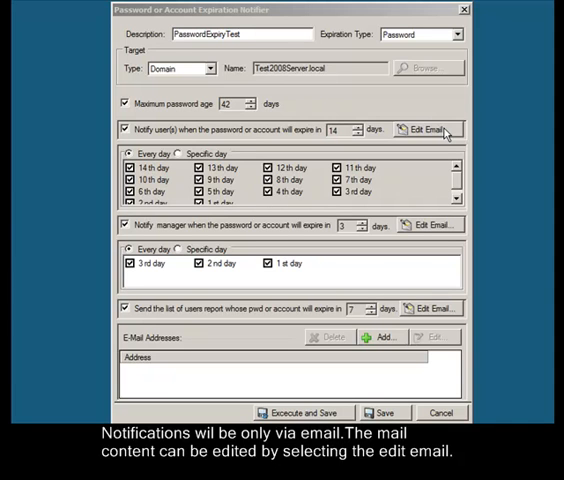
Step: Keep the user notification email in HTML and insert the samaccountname macro into its subject
{"action": "left_click", "coordinate": [439, 128]}
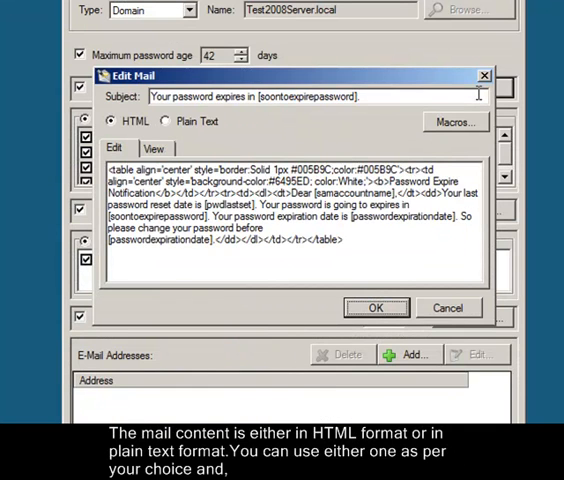
{"action": "left_click", "coordinate": [172, 139]}
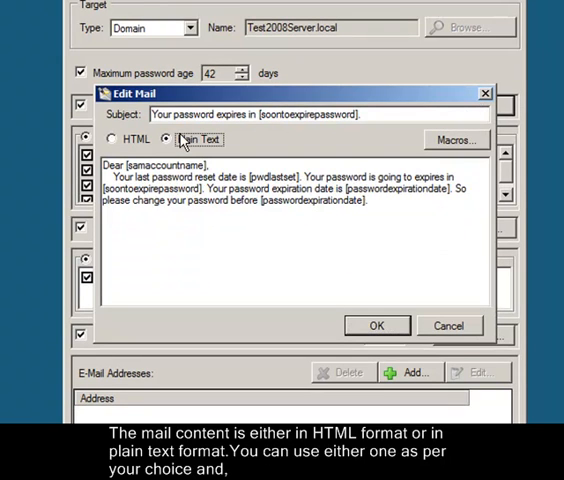
{"action": "left_click", "coordinate": [113, 139]}
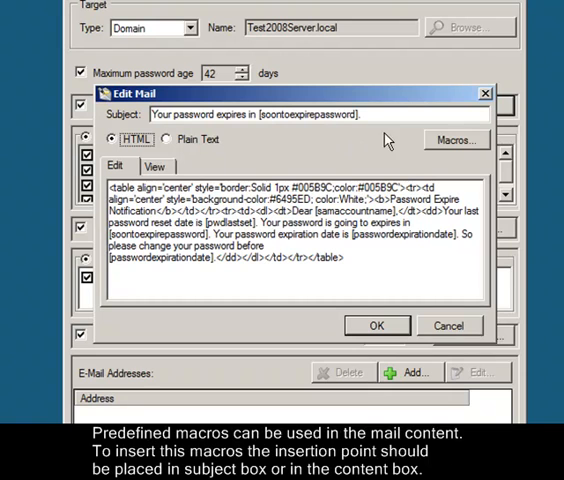
{"action": "mouse_move", "coordinate": [443, 138]}
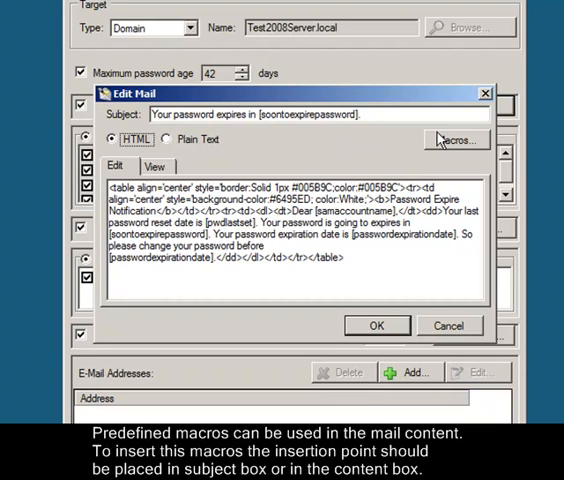
{"action": "left_click", "coordinate": [456, 138]}
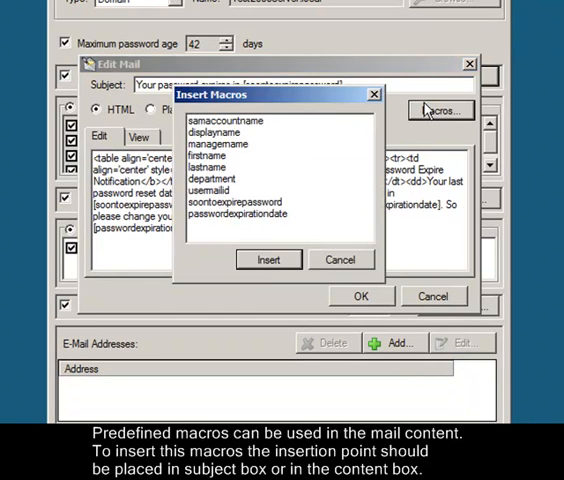
{"action": "mouse_move", "coordinate": [253, 224]}
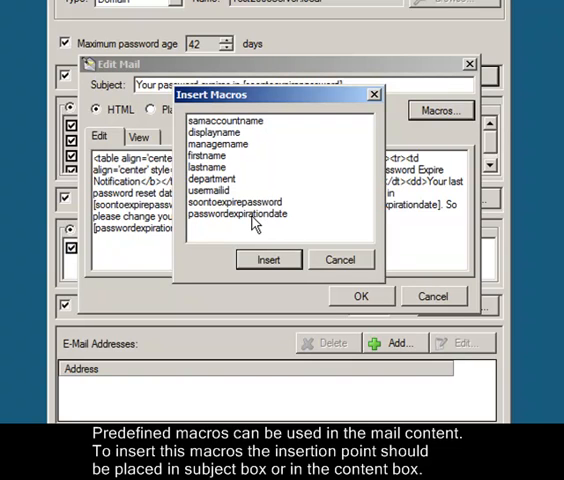
{"action": "left_click", "coordinate": [223, 121]}
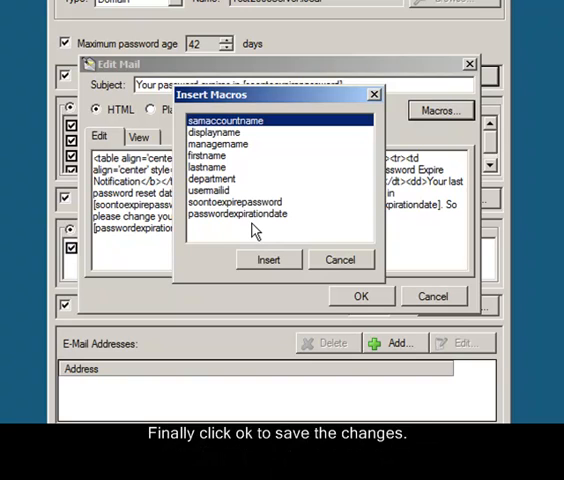
{"action": "left_click", "coordinate": [268, 260]}
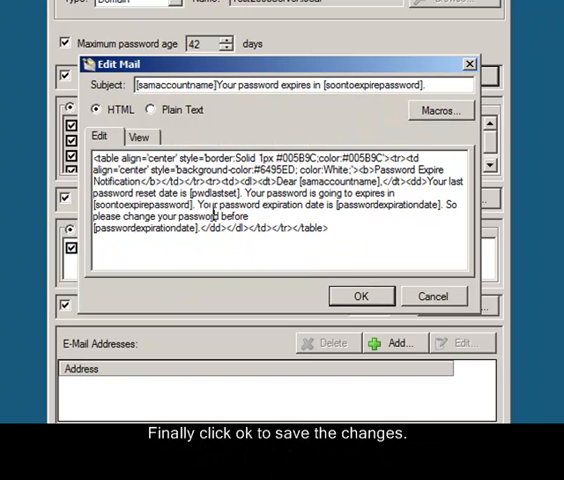
{"action": "left_click", "coordinate": [361, 295]}
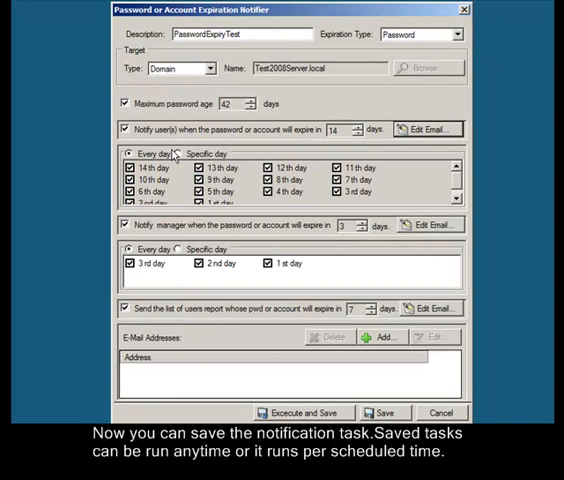
{"action": "left_click", "coordinate": [381, 337]}
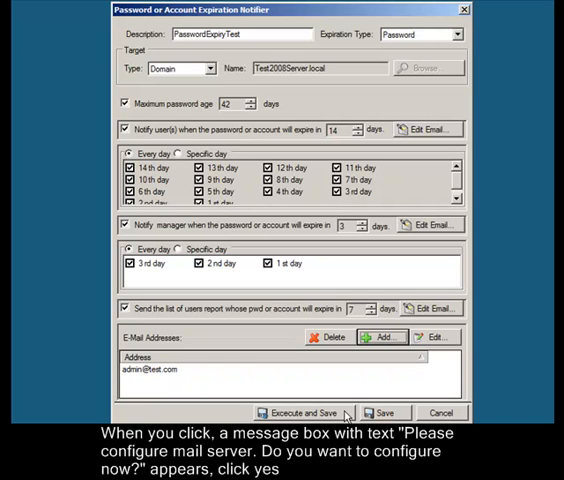
{"action": "left_click", "coordinate": [310, 412]}
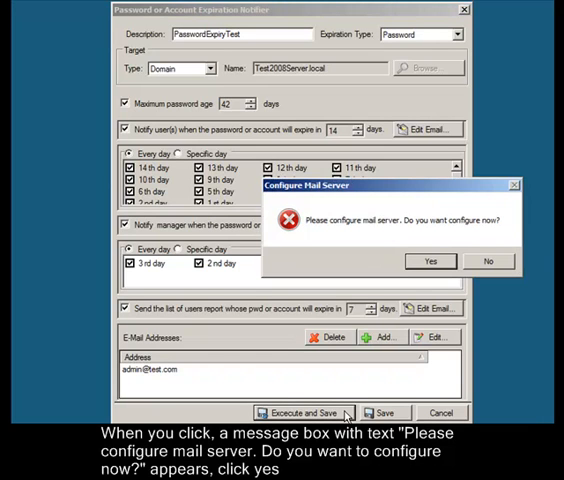
{"action": "mouse_move", "coordinate": [378, 235]}
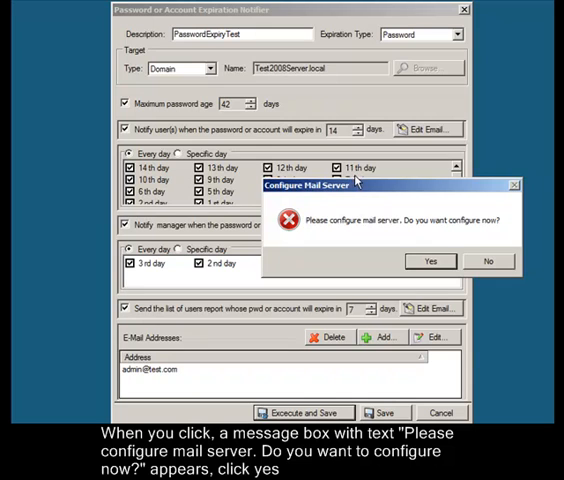
Step: Accept mail server configuration and begin entering the test@ sender address
{"action": "left_click", "coordinate": [429, 261]}
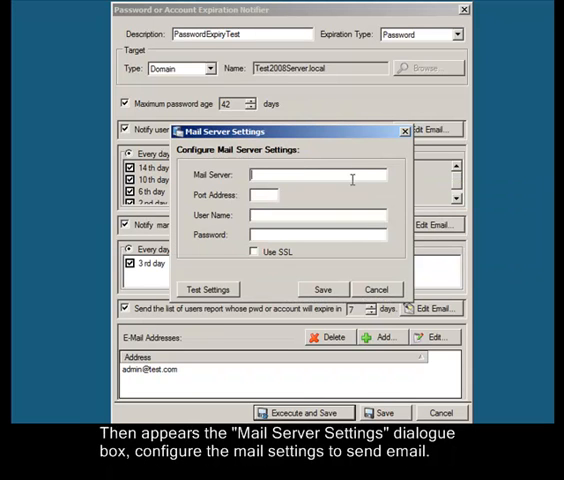
{"action": "type", "text": "test@"}
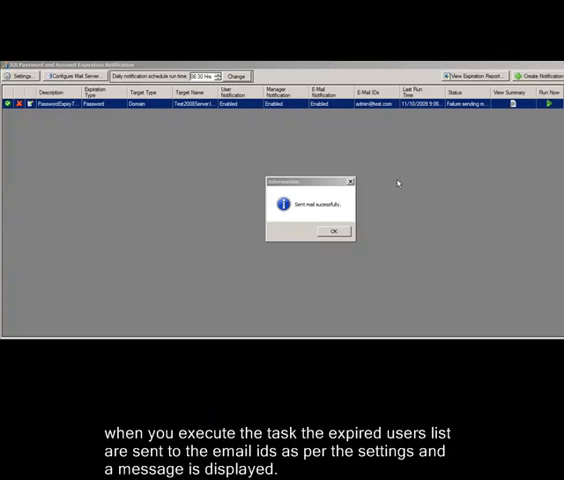
{"action": "mouse_move", "coordinate": [418, 209]}
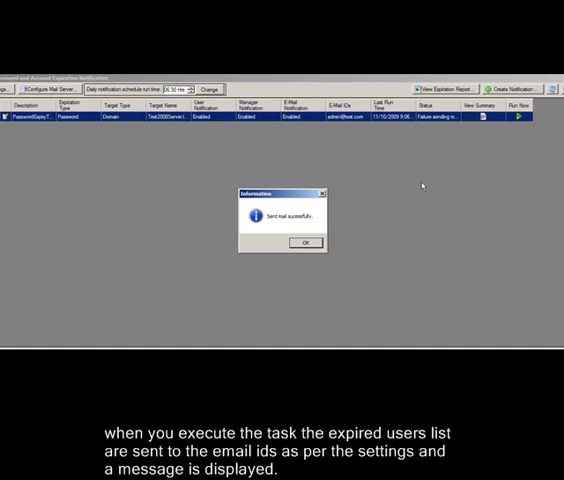
Step: Dismiss the mail-sent message, run PasswordExpiryTest now, and dismiss the confirmation again
{"action": "left_click", "coordinate": [304, 242]}
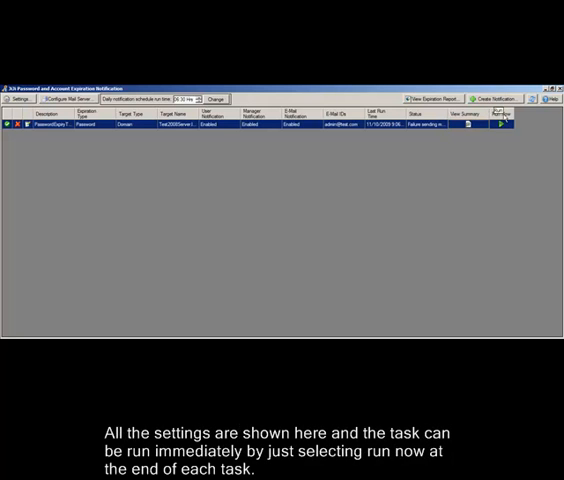
{"action": "left_click", "coordinate": [503, 128]}
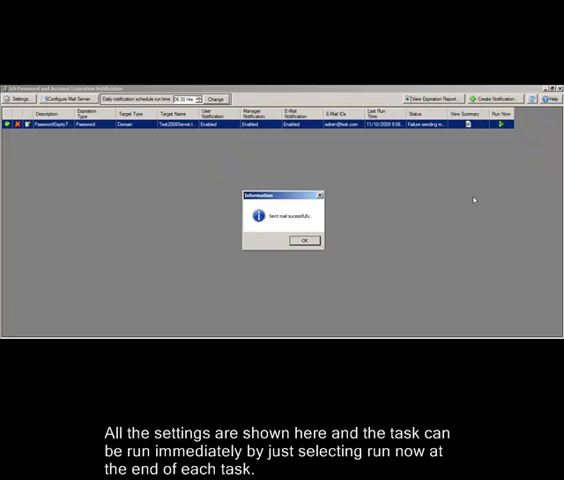
{"action": "left_click", "coordinate": [305, 240]}
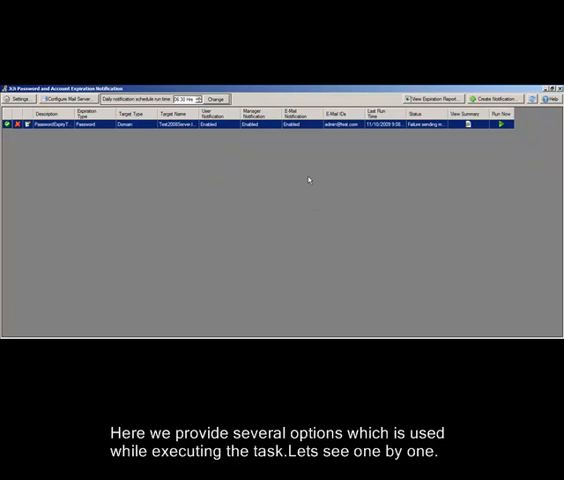
{"action": "mouse_move", "coordinate": [124, 134]}
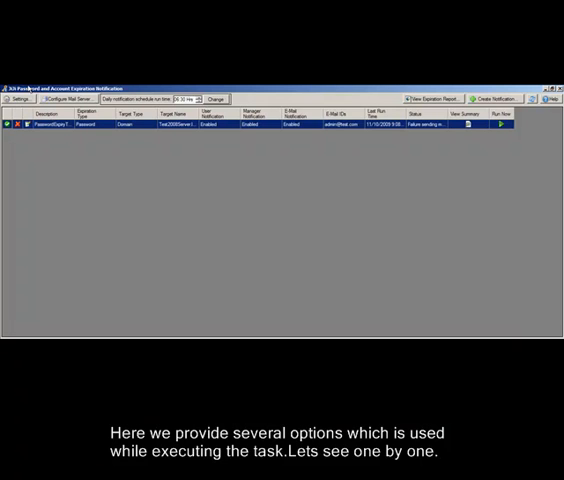
{"action": "left_click", "coordinate": [22, 98]}
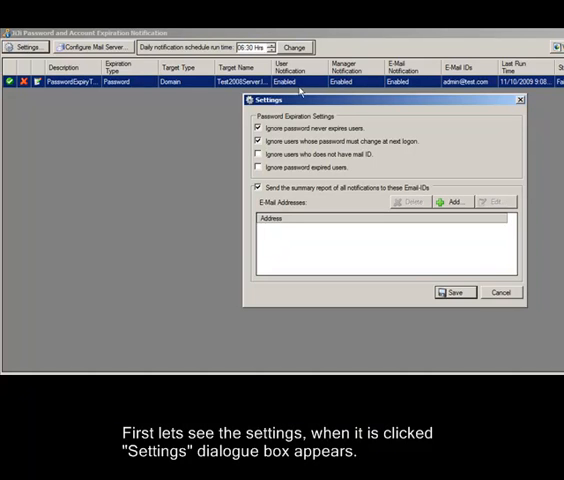
{"action": "mouse_move", "coordinate": [366, 168]}
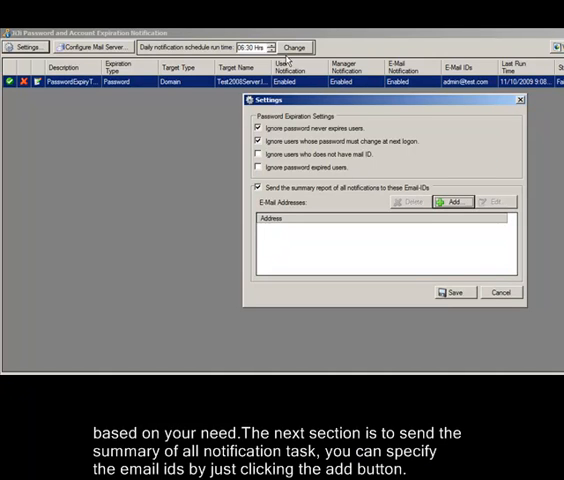
{"action": "left_click", "coordinate": [454, 202]}
{"action": "type", "text": "admin@"}
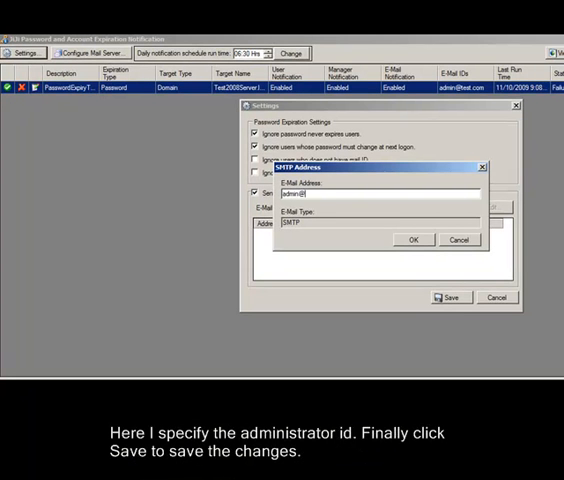
{"action": "left_click", "coordinate": [411, 240]}
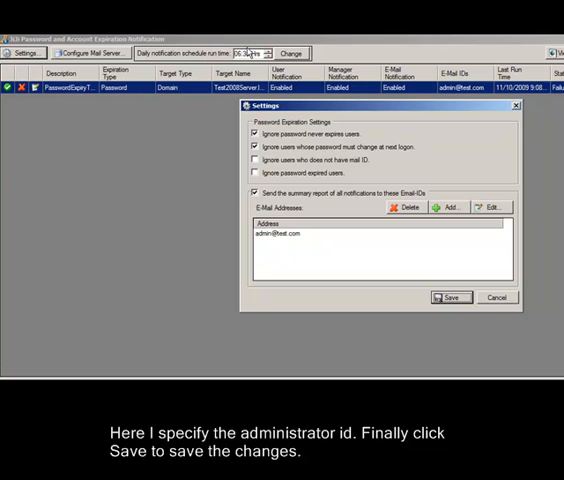
{"action": "left_click", "coordinate": [449, 297]}
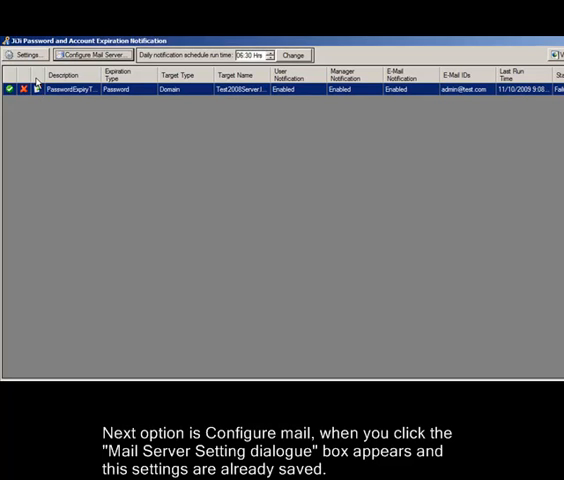
{"action": "left_click", "coordinate": [88, 54]}
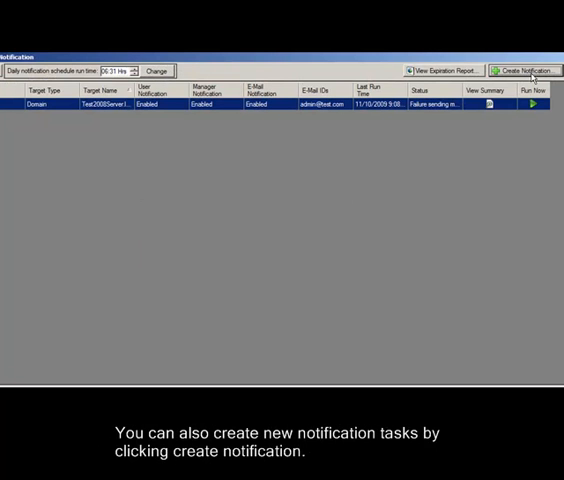
{"action": "left_click", "coordinate": [524, 70]}
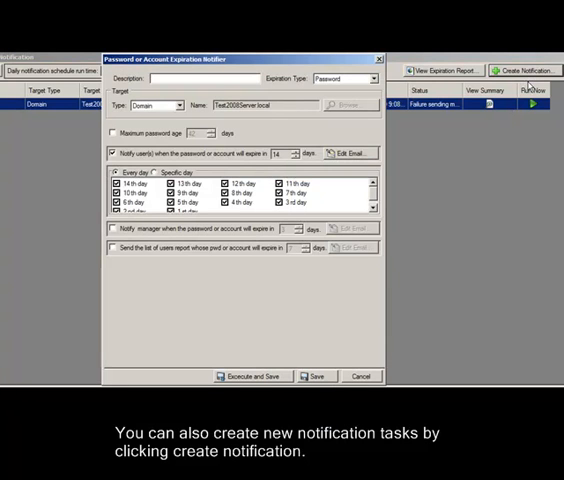
{"action": "mouse_move", "coordinate": [330, 290]}
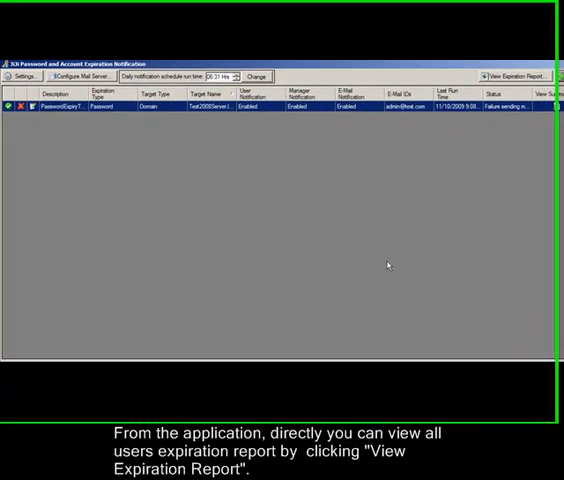
Step: Open the users' password expiration report, then show the Help menu
{"action": "left_click", "coordinate": [515, 73]}
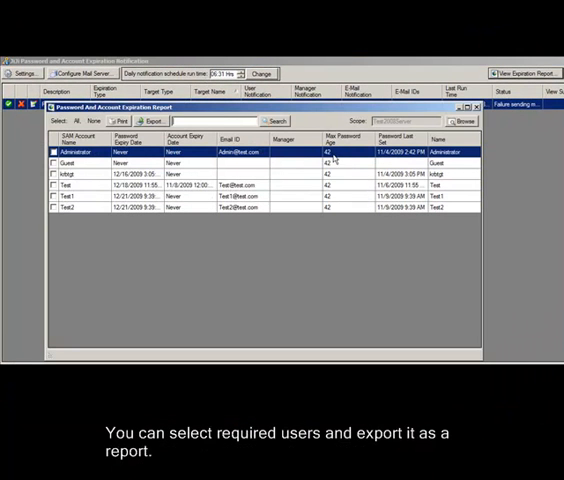
{"action": "mouse_move", "coordinate": [344, 187]}
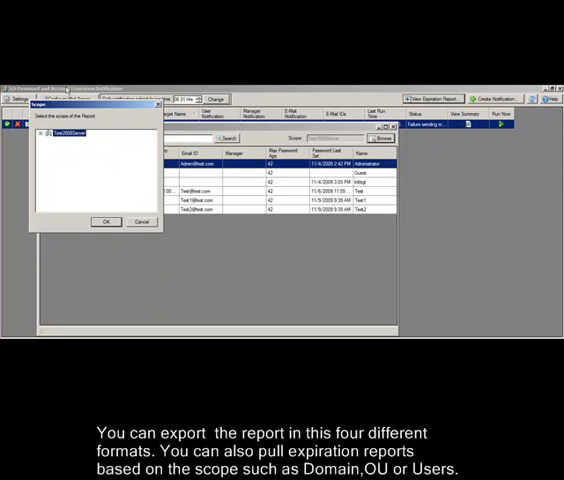
{"action": "left_click", "coordinate": [545, 99]}
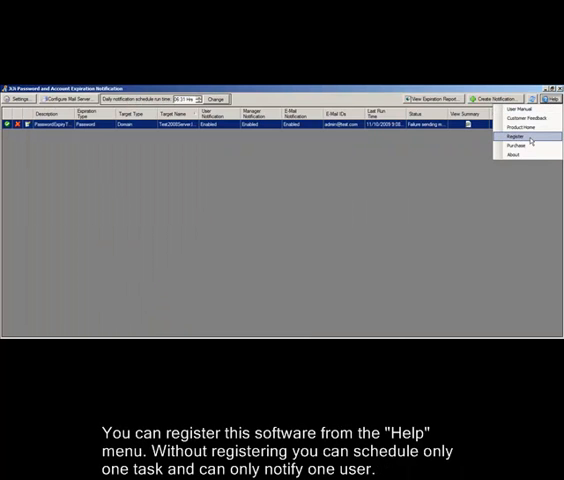
{"action": "left_click", "coordinate": [511, 137]}
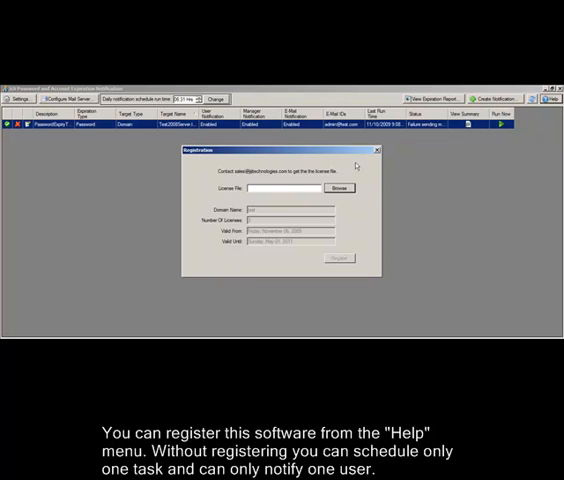
{"action": "left_click", "coordinate": [377, 150]}
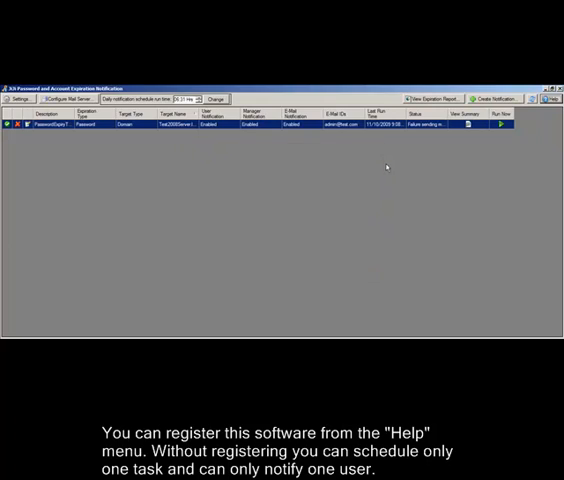